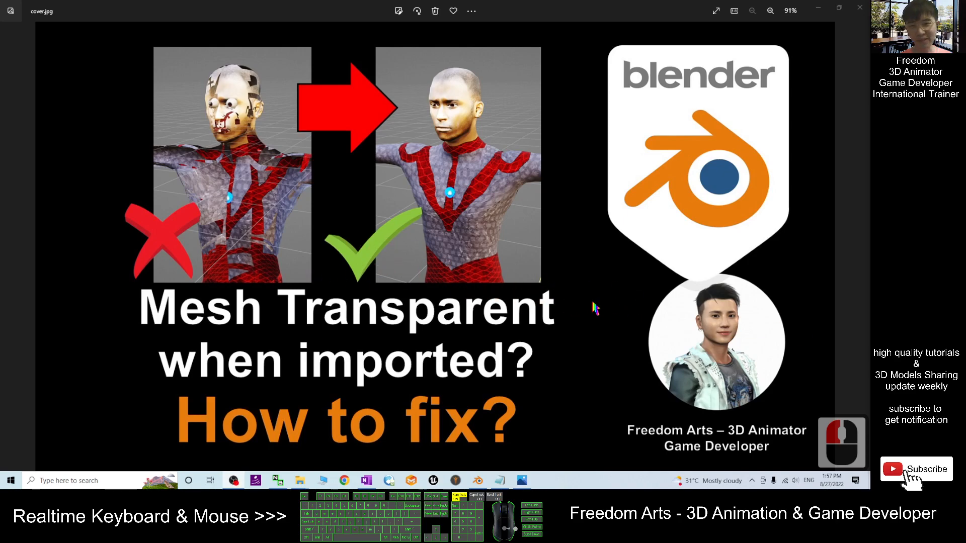
mouse_move(465, 451)
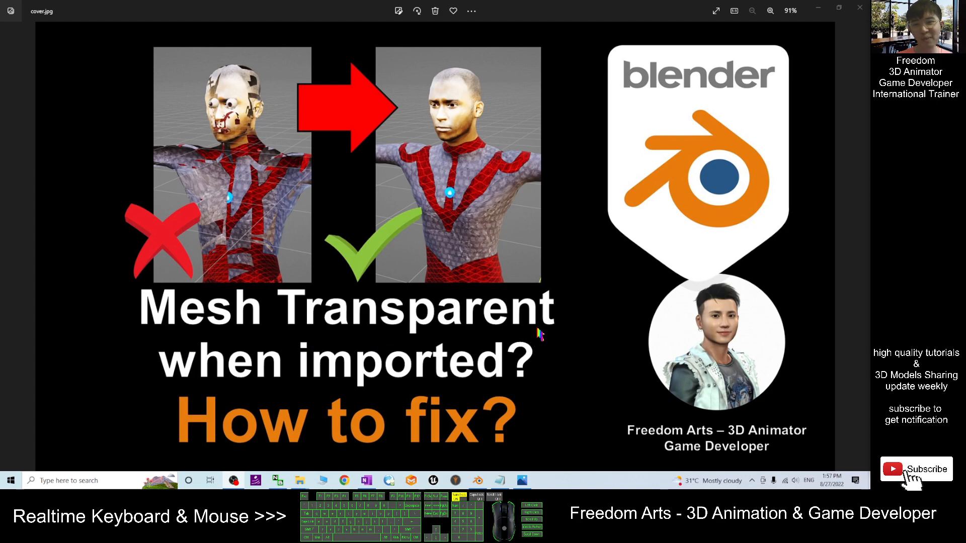
mouse_move(581, 346)
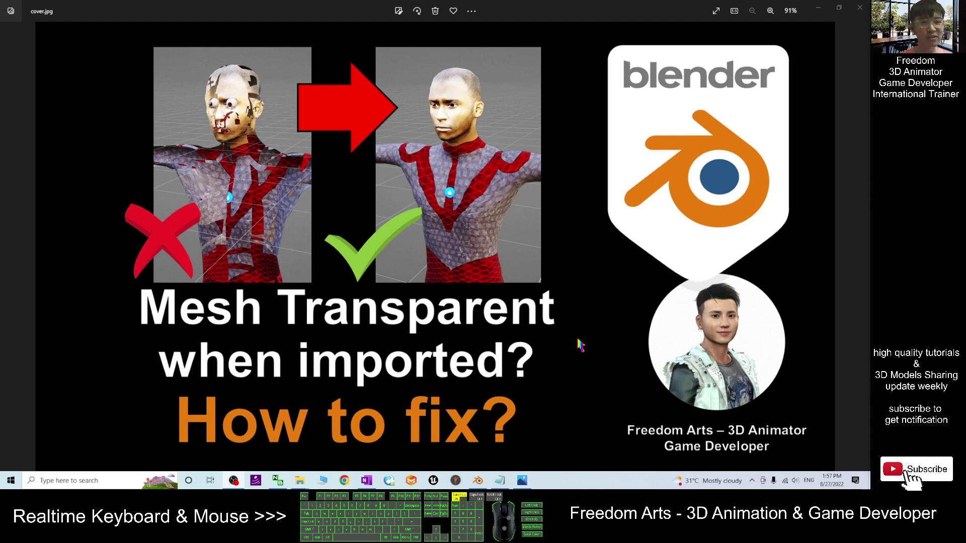
mouse_move(503, 159)
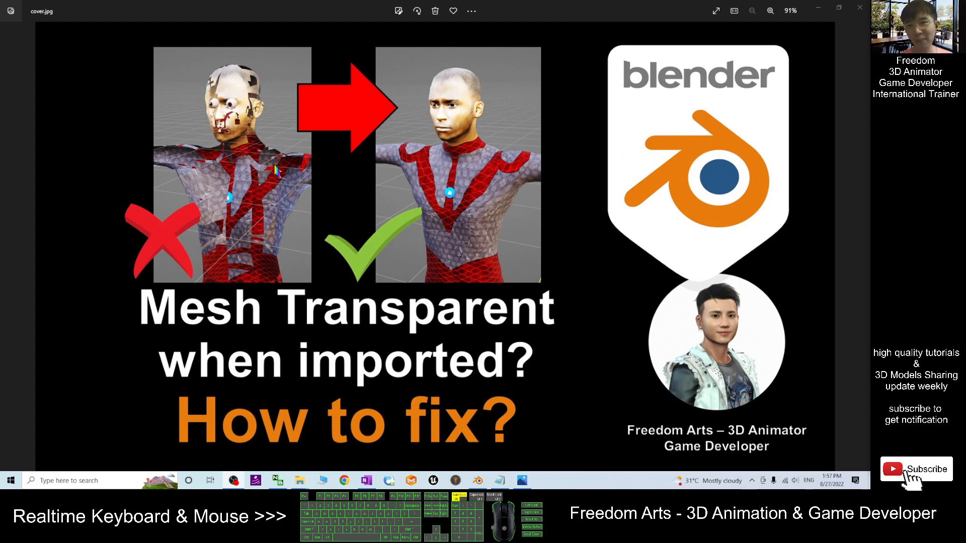
mouse_move(490, 422)
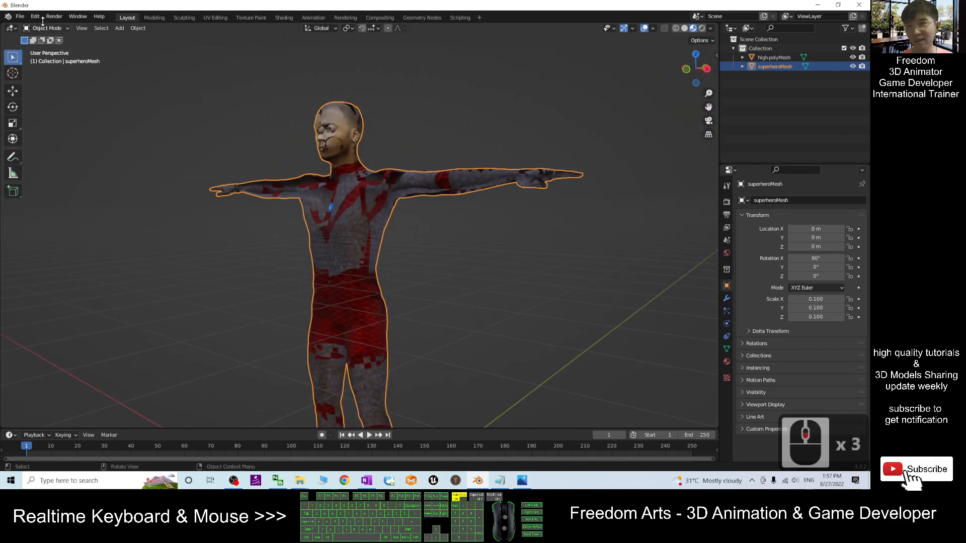
Step: Create a new General scene and delete the default cube, camera and light
click(21, 16)
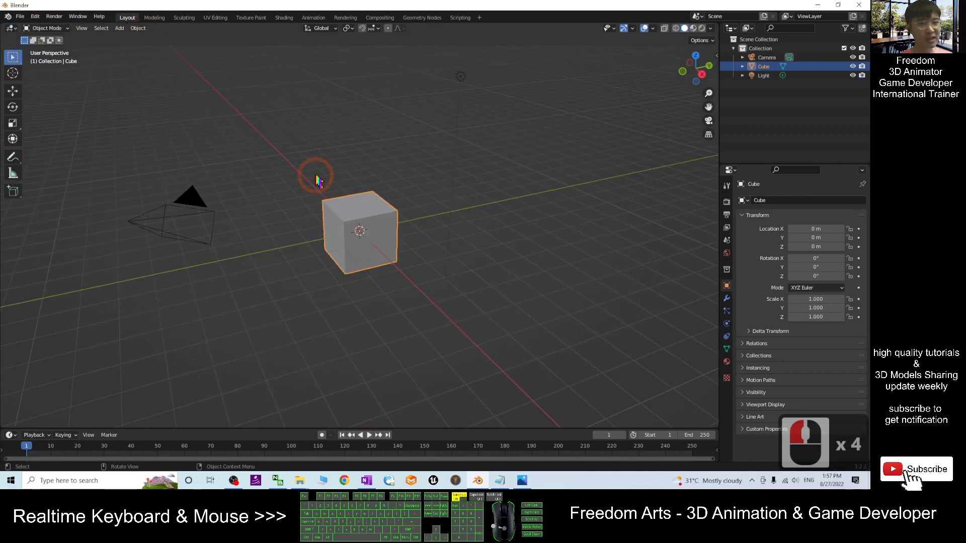
click(87, 176)
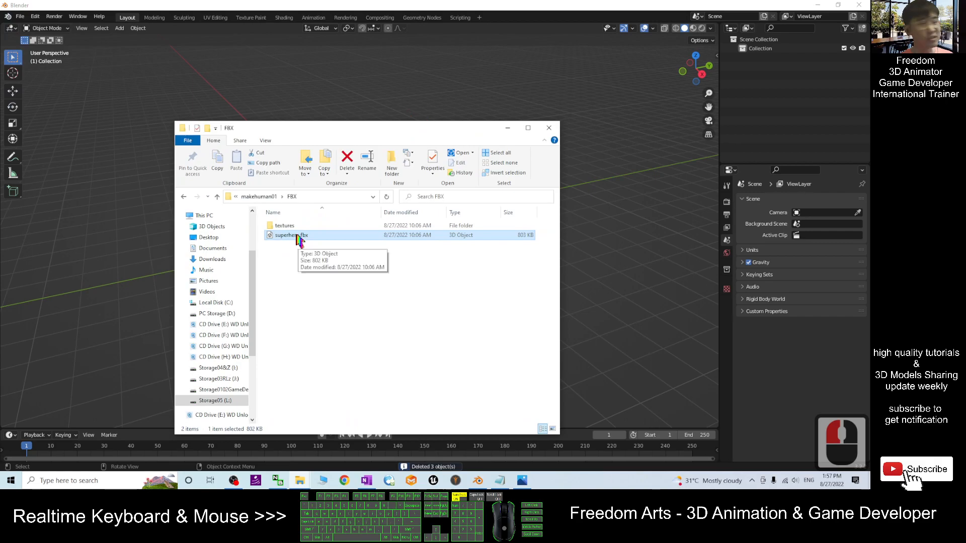
mouse_move(417, 140)
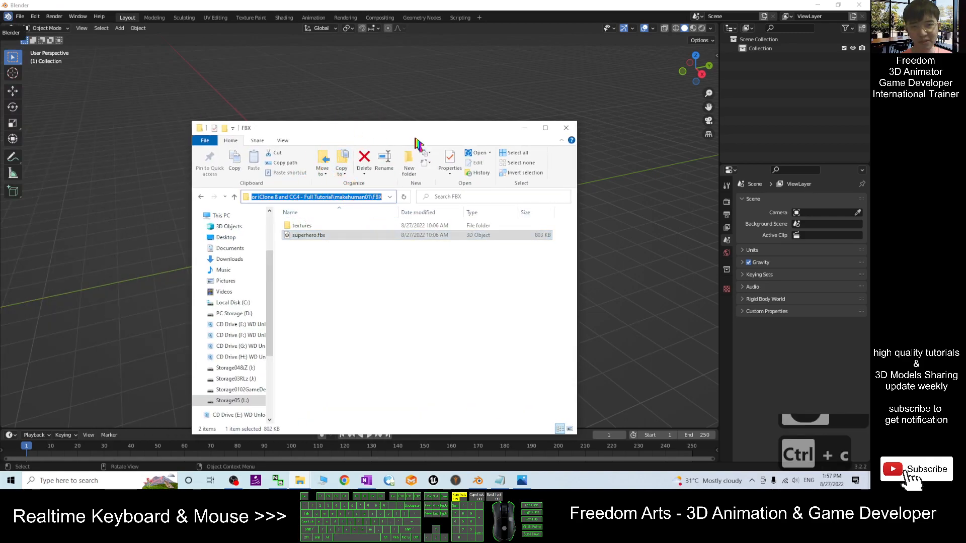
Step: Minimize the File Explorer window after copying the FBX folder path
click(565, 128)
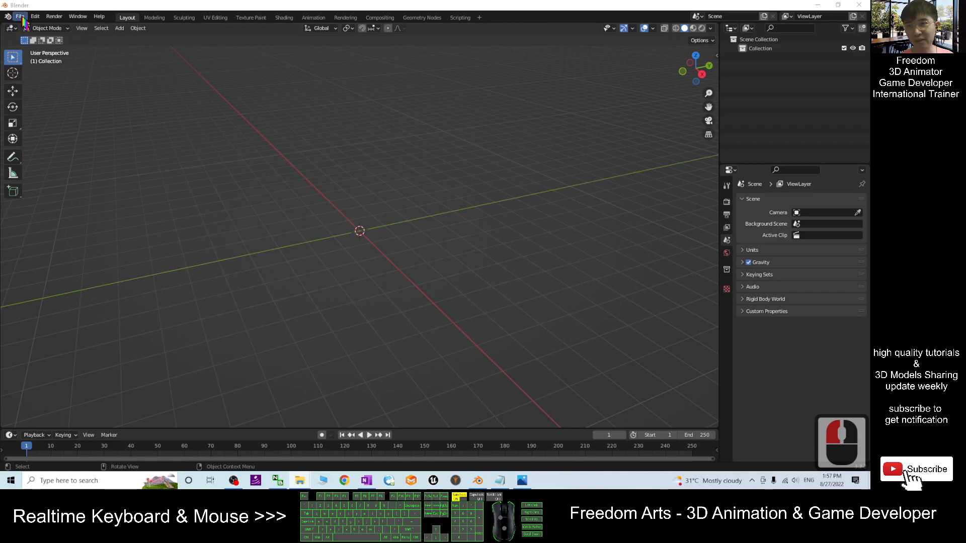
Step: Import superhero.fbx into the empty scene via the FBX importer
click(20, 16)
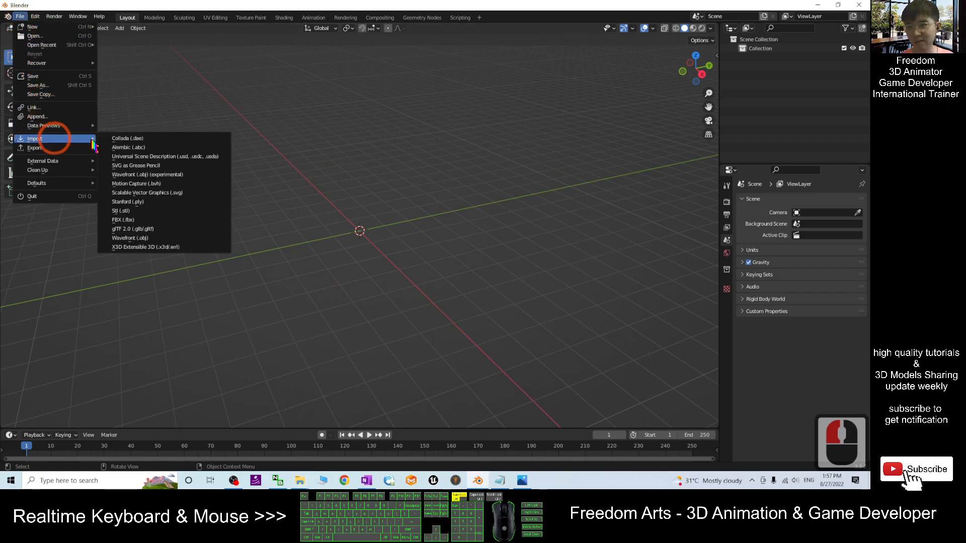
click(115, 220)
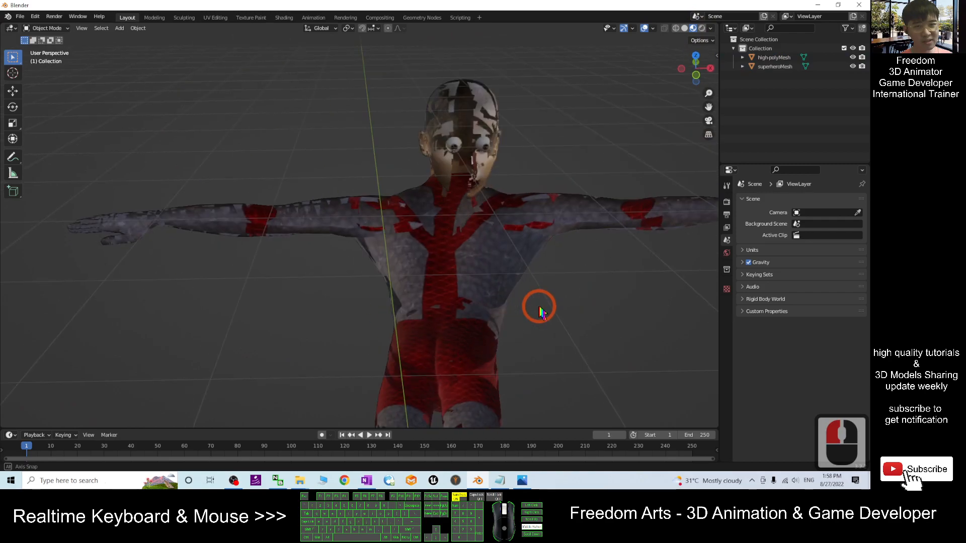
Step: Select superheroMesh and show its superhero material's surface settings
click(542, 313)
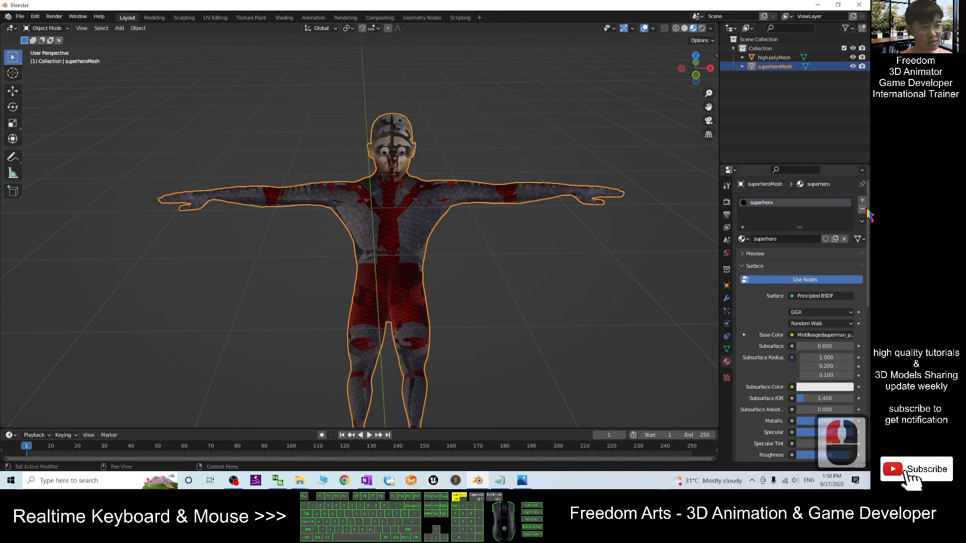
Step: Scroll the body material down to its Settings panel with alpha blending
scroll(down, 3)
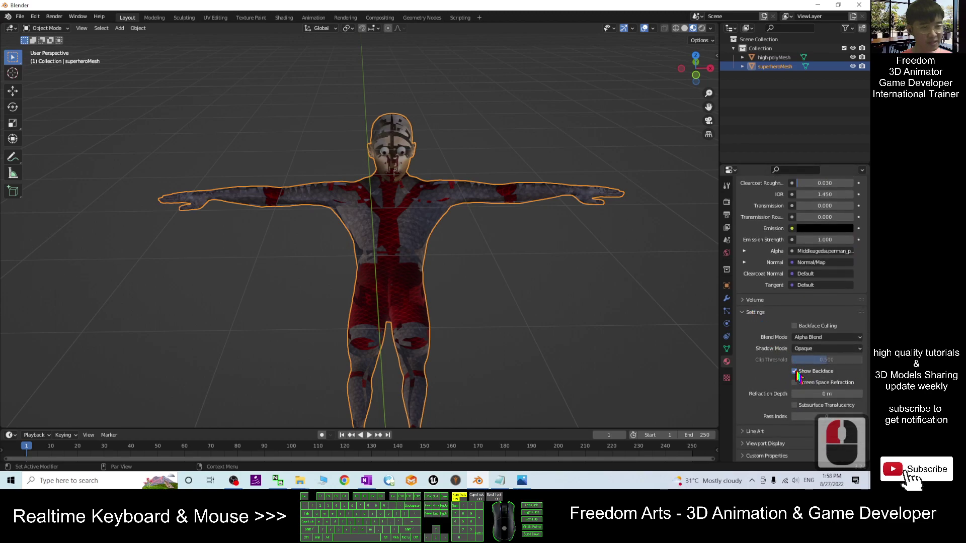
mouse_move(796, 383)
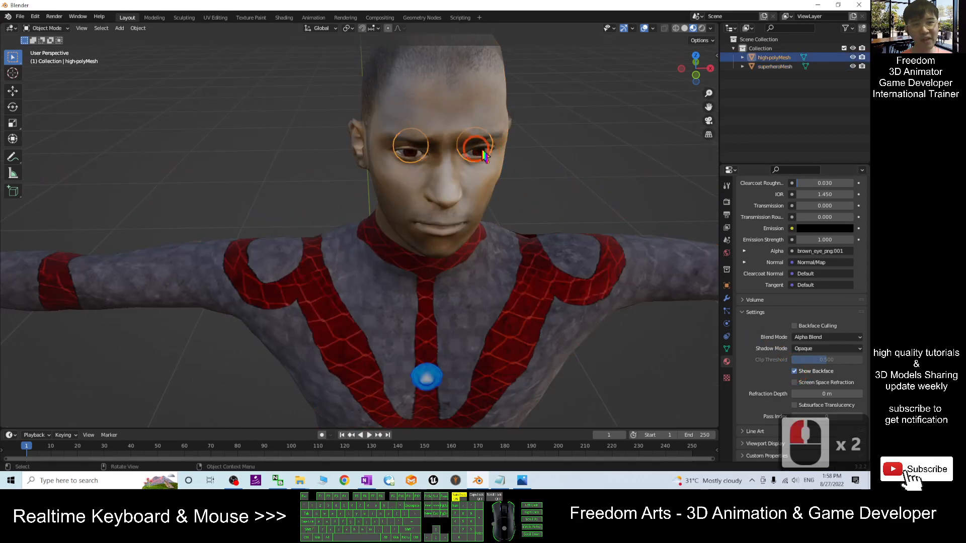
Step: Untick Show Backface on the eye material so the eyes display opaque
click(795, 371)
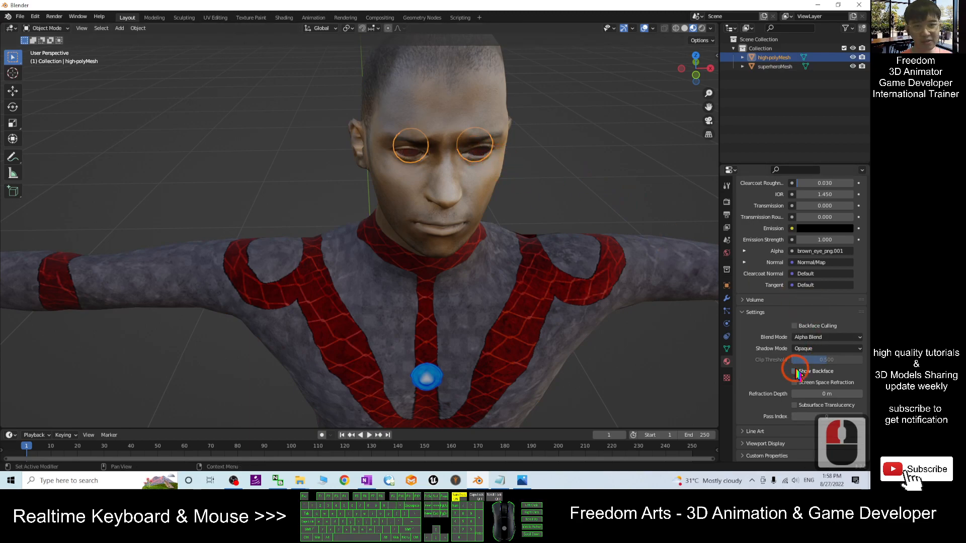
click(796, 372)
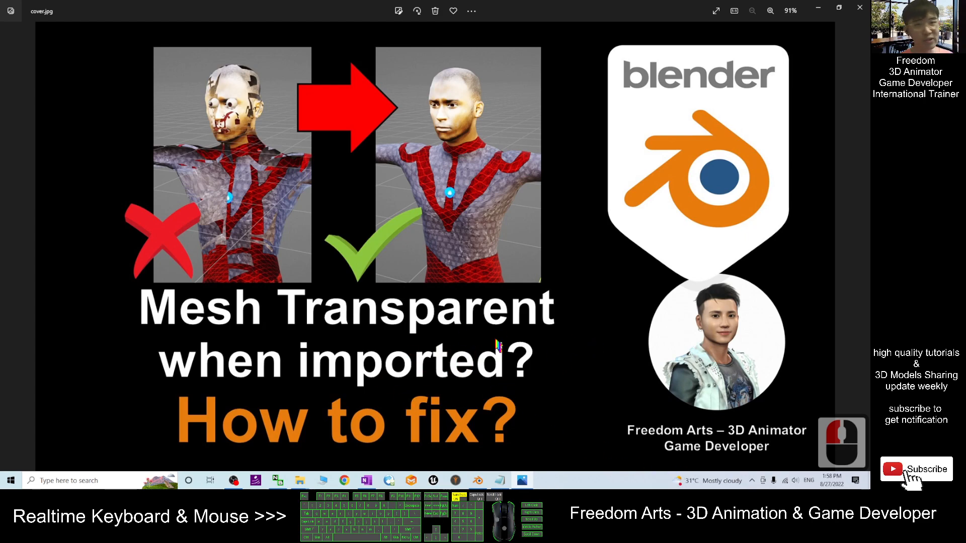
mouse_move(306, 209)
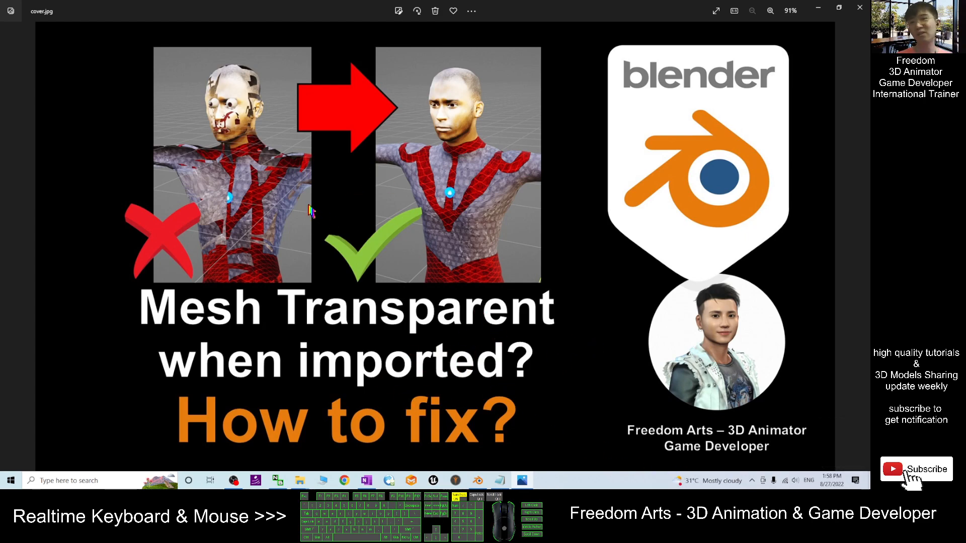
mouse_move(509, 369)
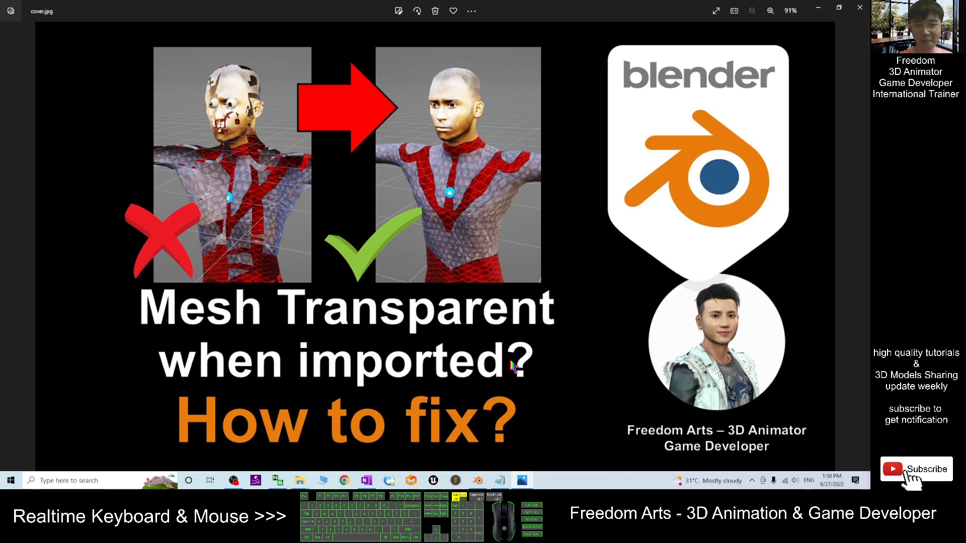
mouse_move(495, 368)
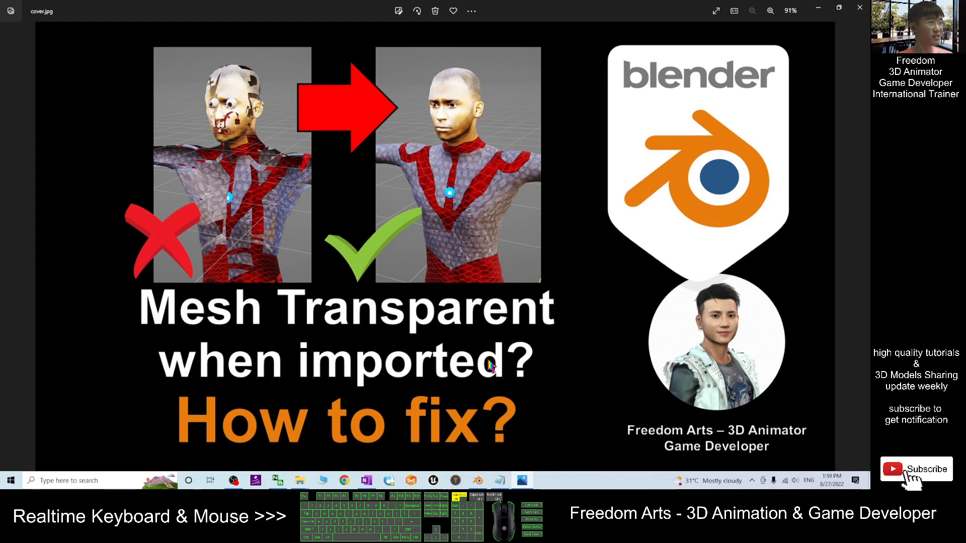
mouse_move(411, 346)
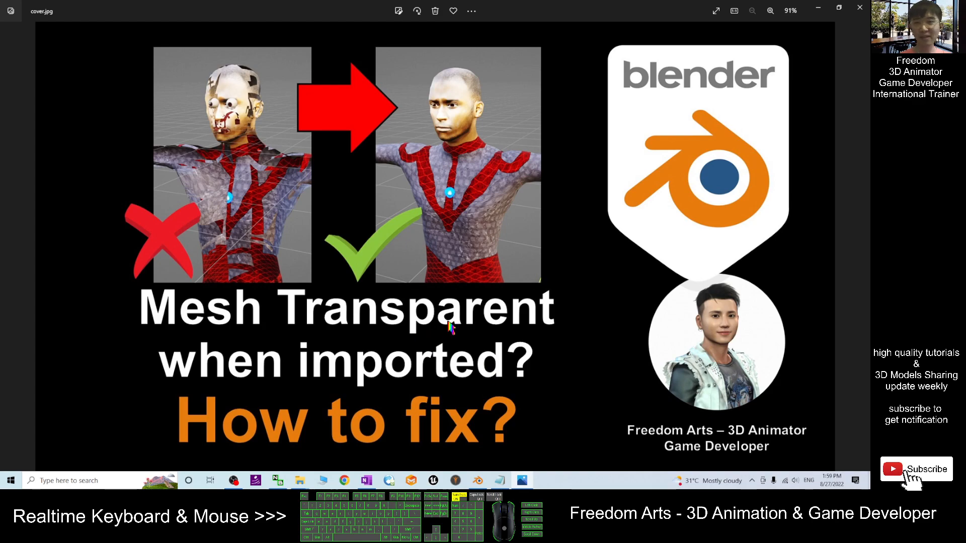
mouse_move(362, 315)
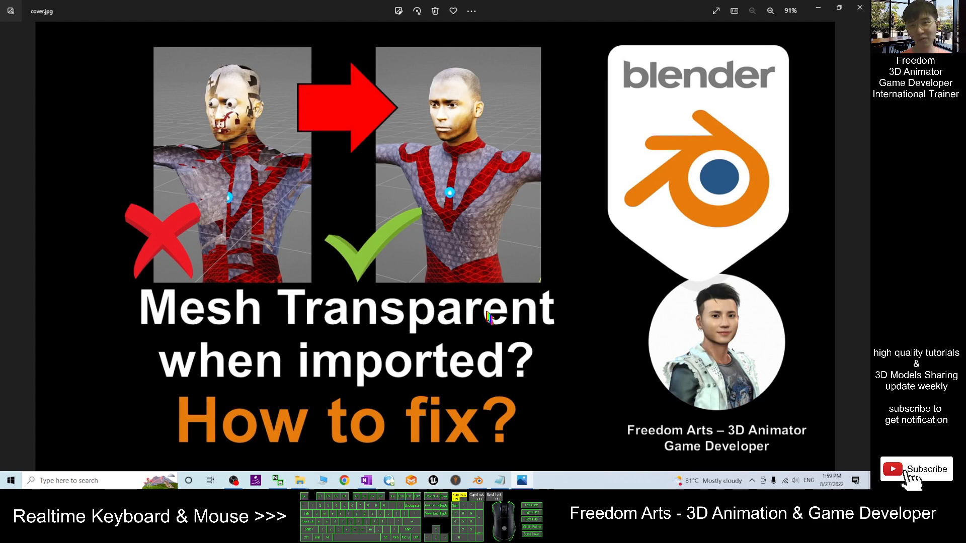
mouse_move(529, 320)
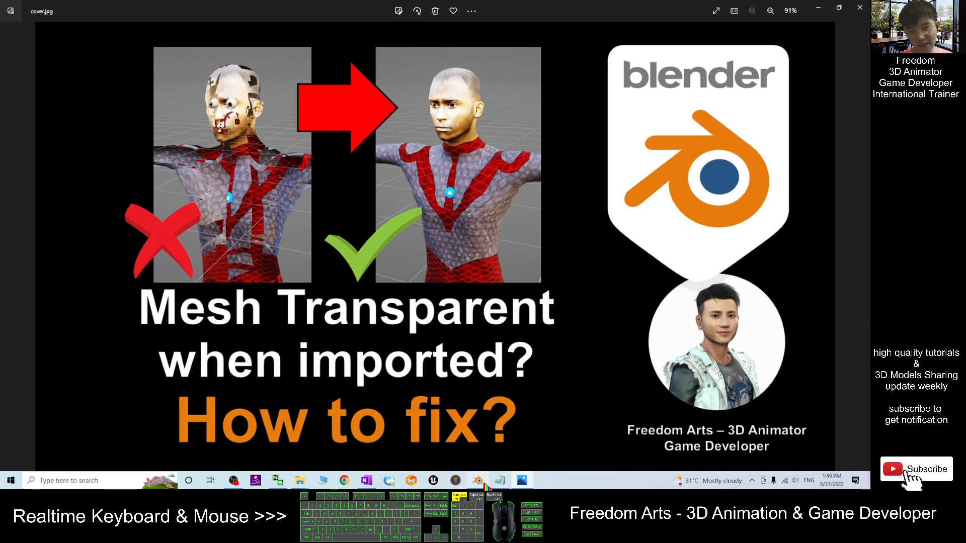
Step: Bring the Blender window back showing the fully opaque superhero
click(475, 480)
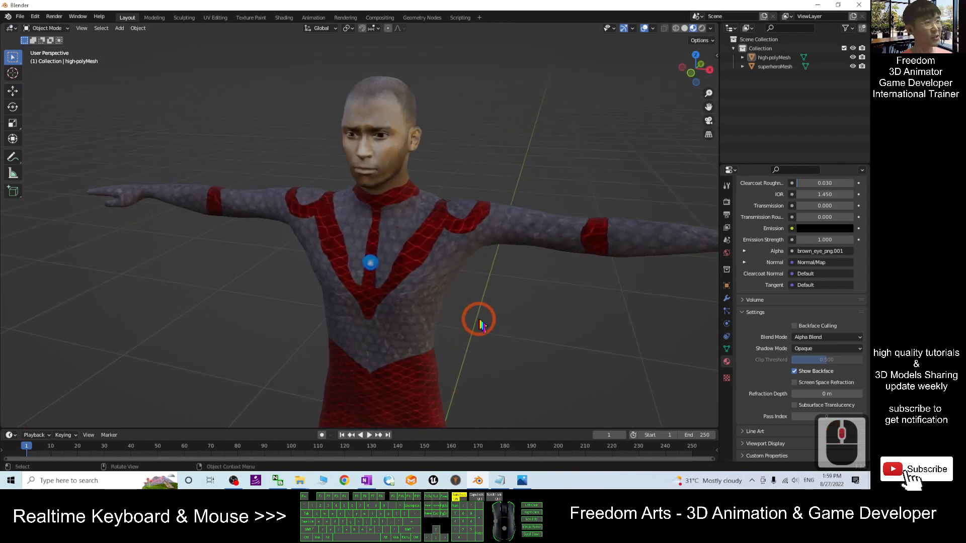